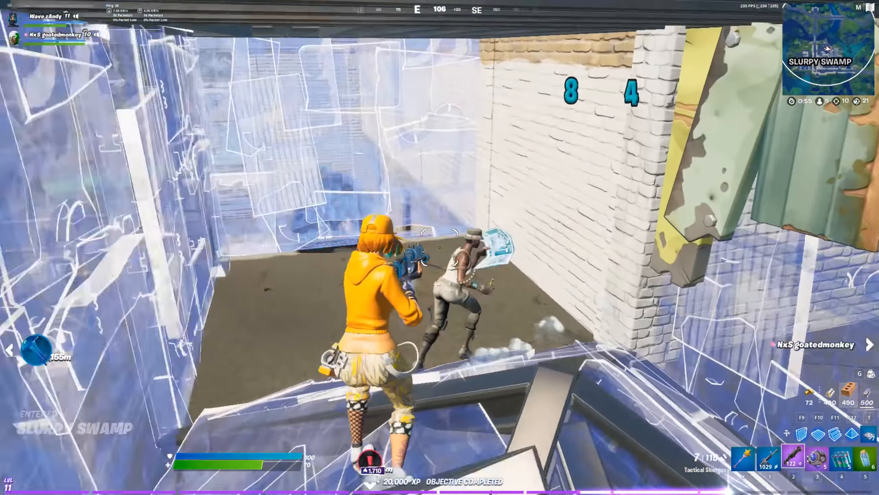
{"action": "left_click", "coordinate": [440, 247]}
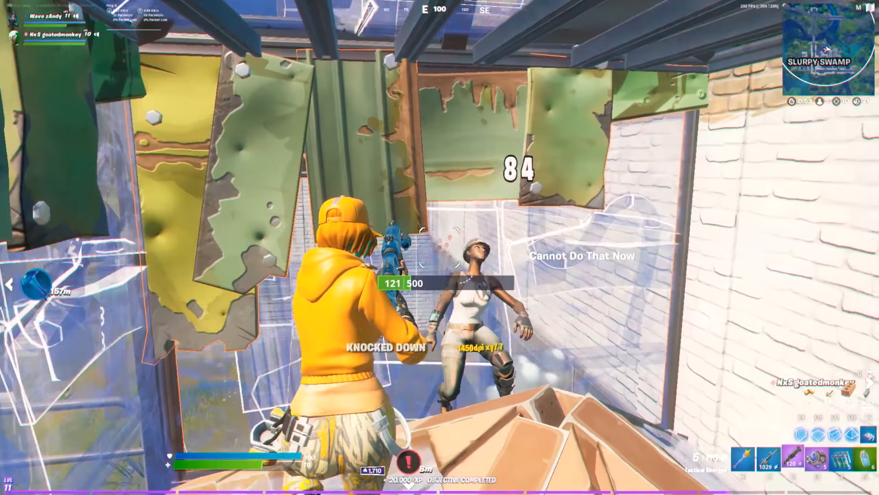